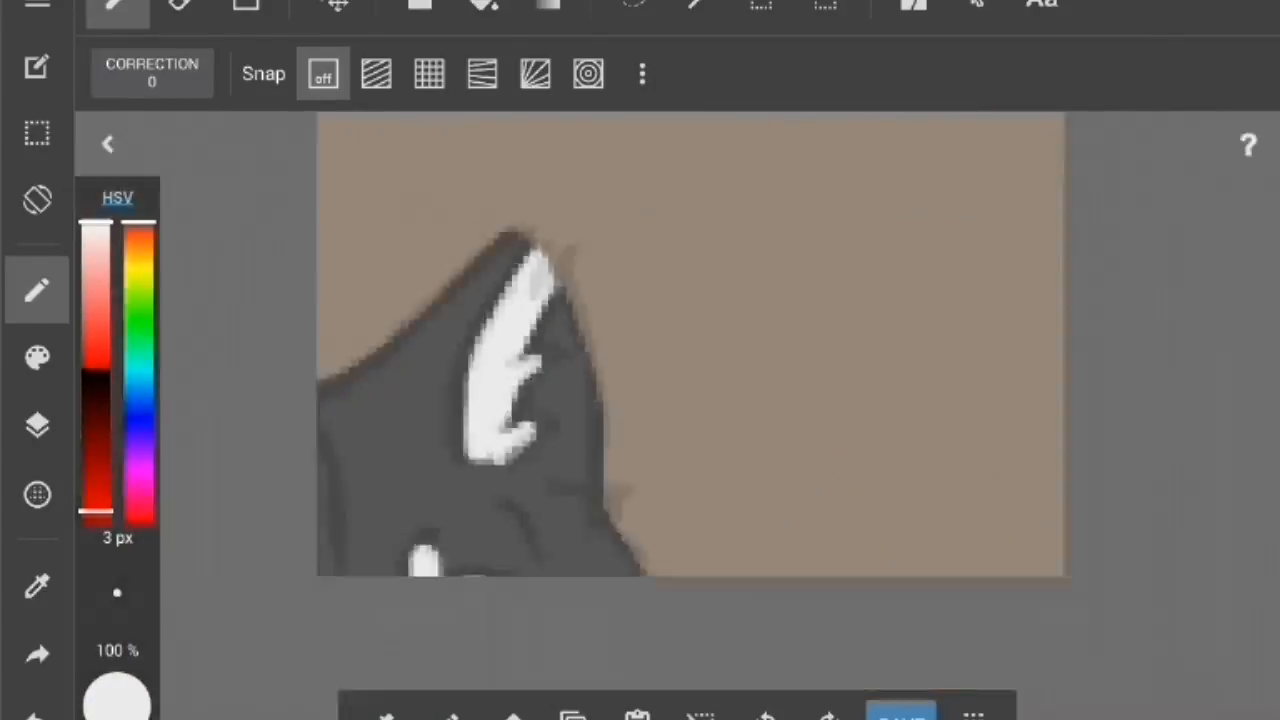
Step: Brush dark grey fur over the wolf sketch with a white chest, tail and legs
{"action": "left_click", "coordinate": [36, 424]}
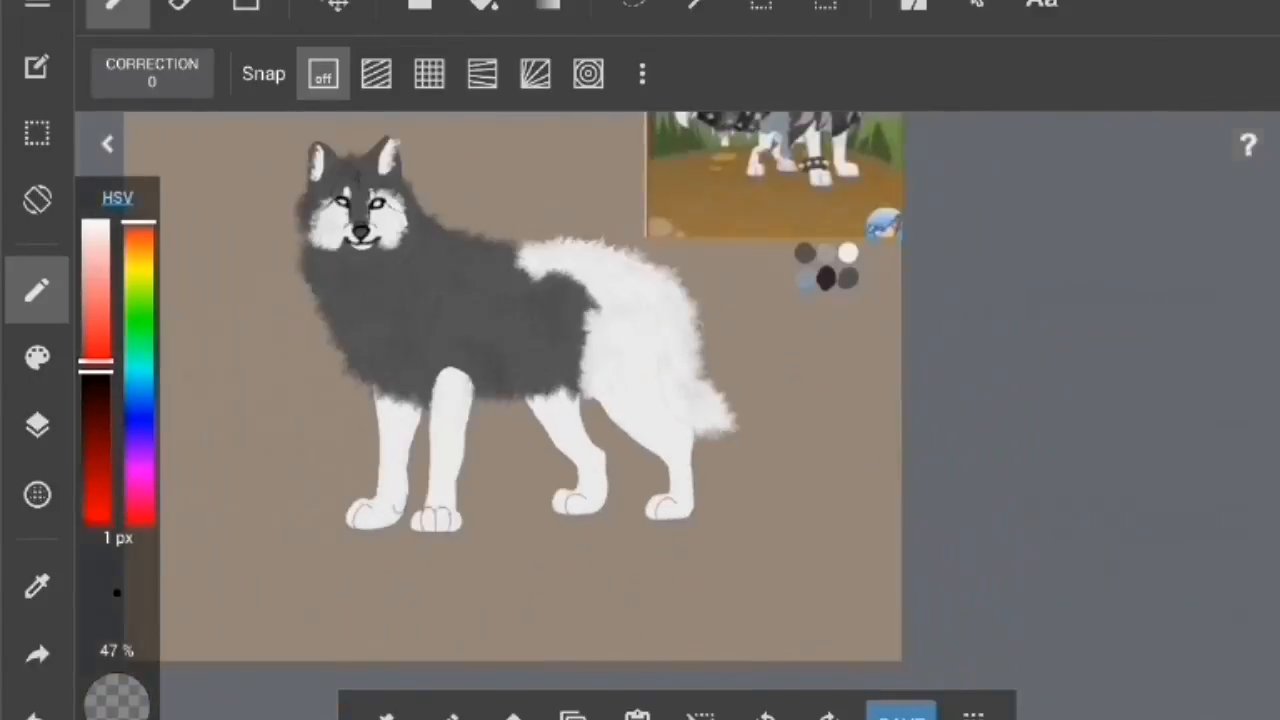
Step: Add a new layer for the cave scene and bring up its rename dialog
{"action": "left_click", "coordinate": [36, 424]}
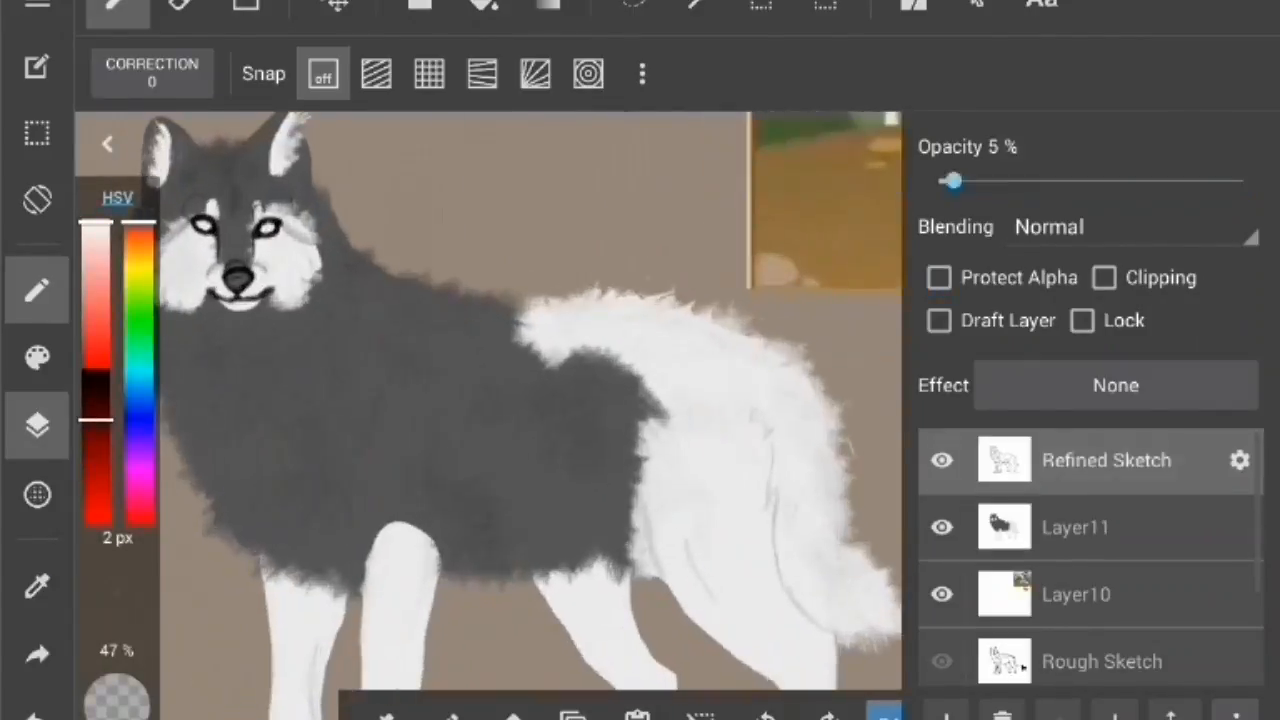
{"action": "left_click", "coordinate": [1076, 528]}
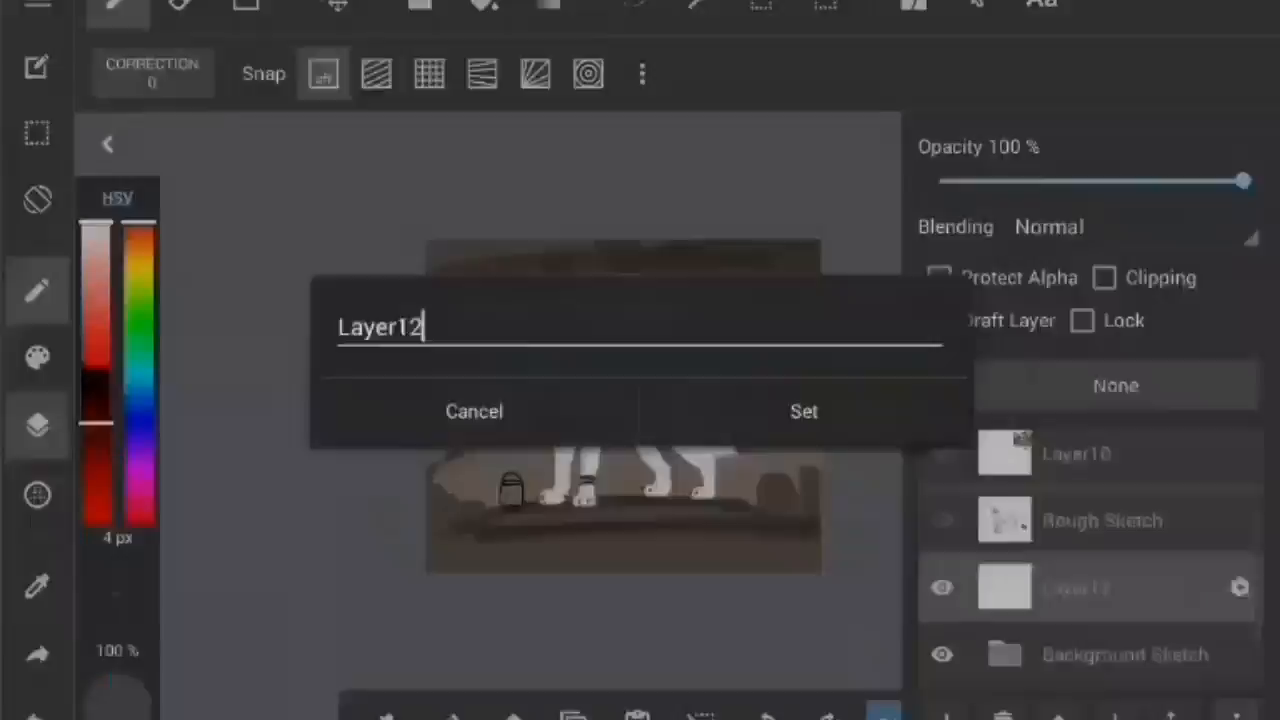
Step: Remove the unwanted layer, confirm, and fill a fresh layer with dark colour for the cave
{"action": "left_click", "coordinate": [804, 412]}
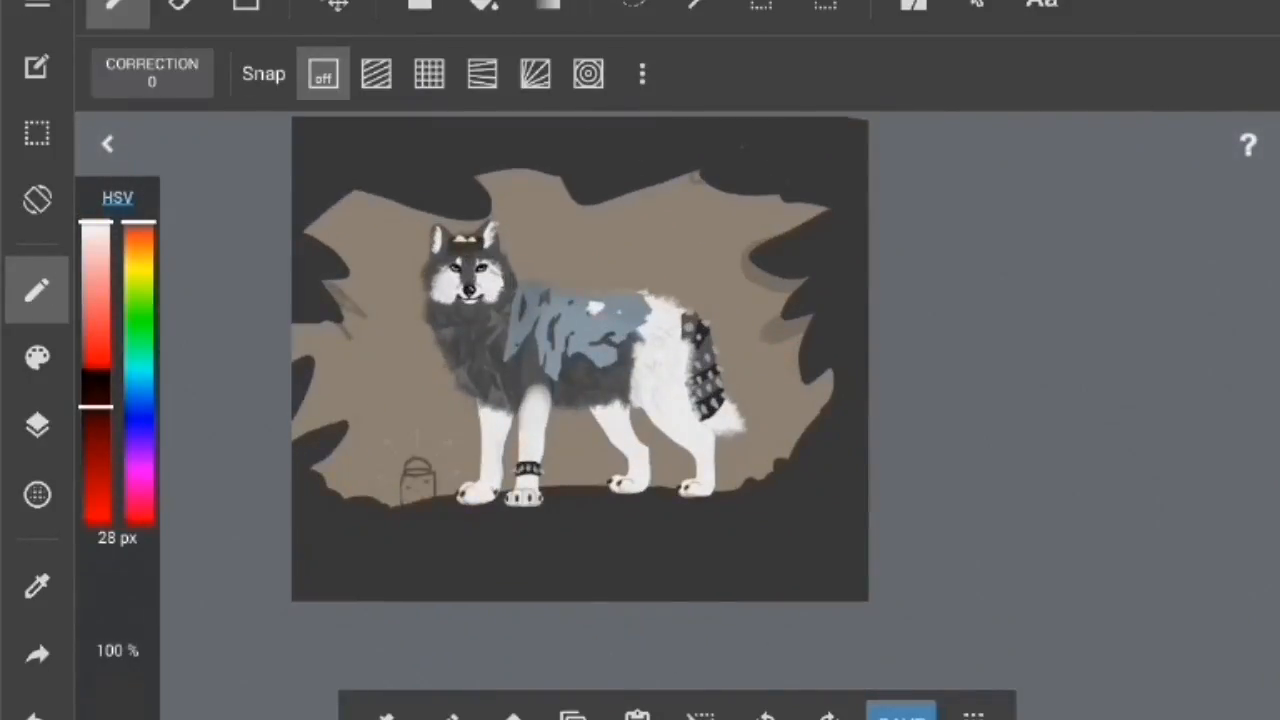
{"action": "left_click", "coordinate": [36, 424]}
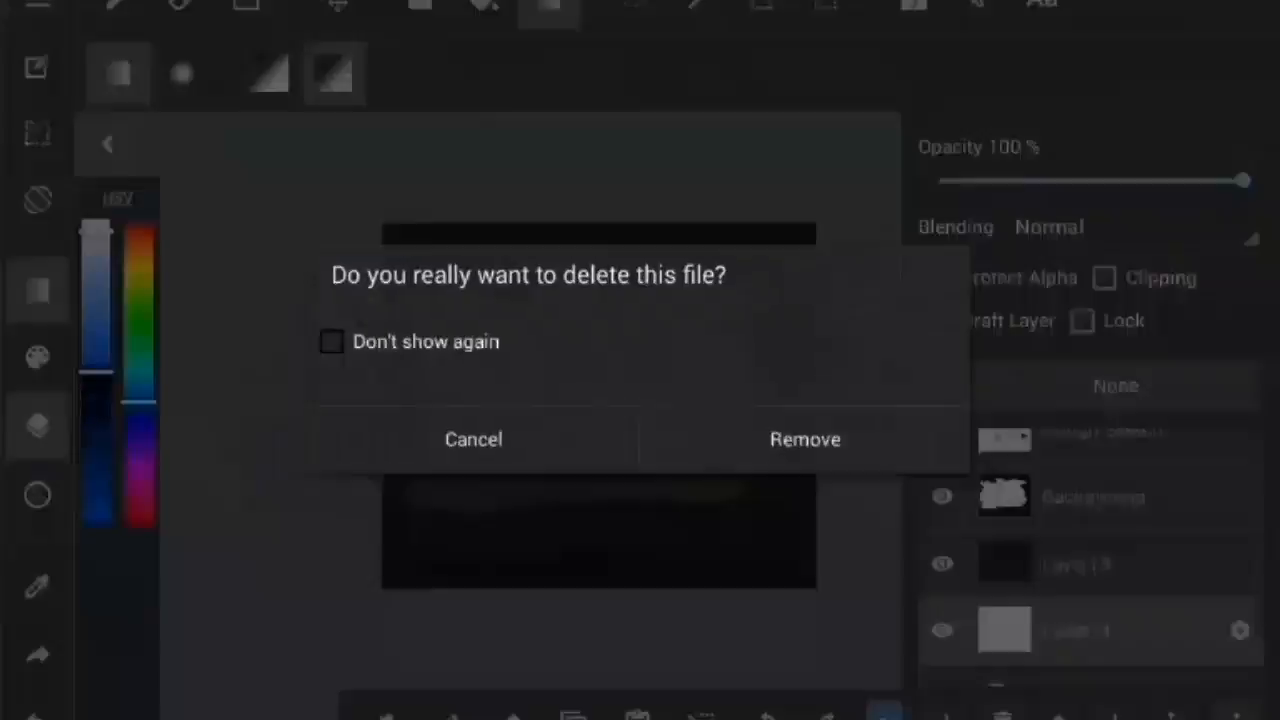
{"action": "left_click", "coordinate": [804, 440]}
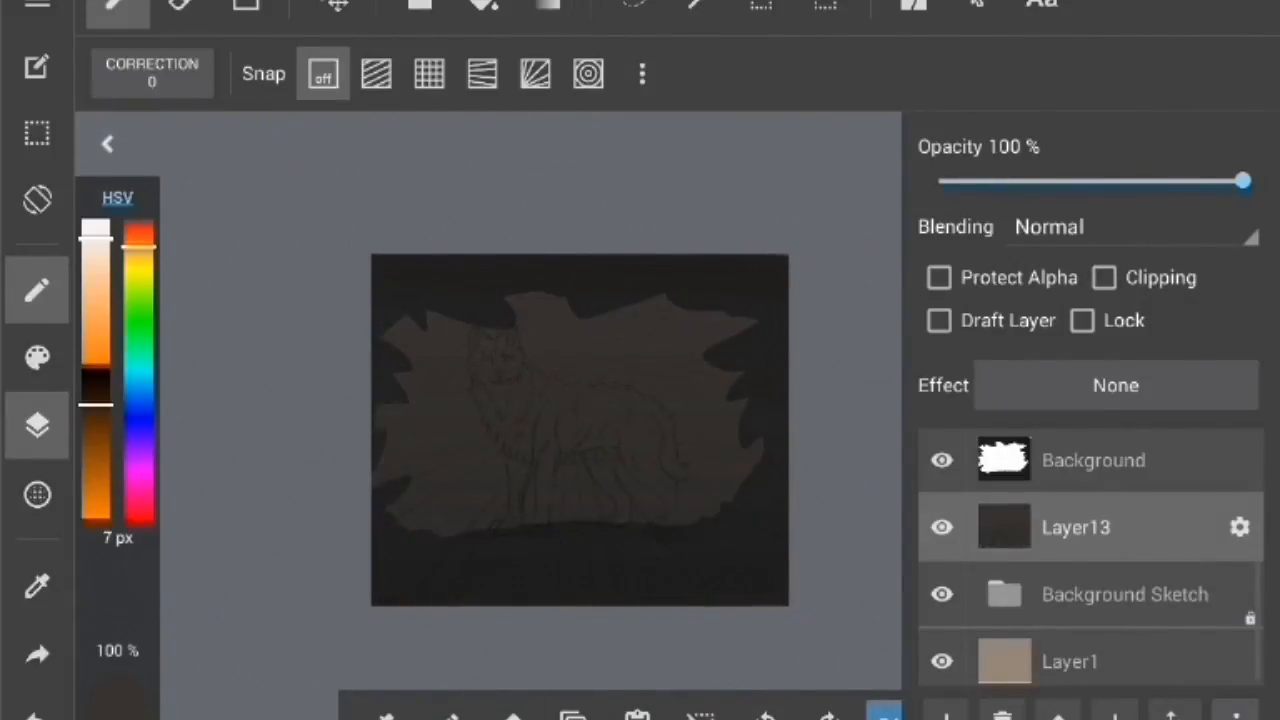
{"action": "left_click", "coordinate": [548, 4]}
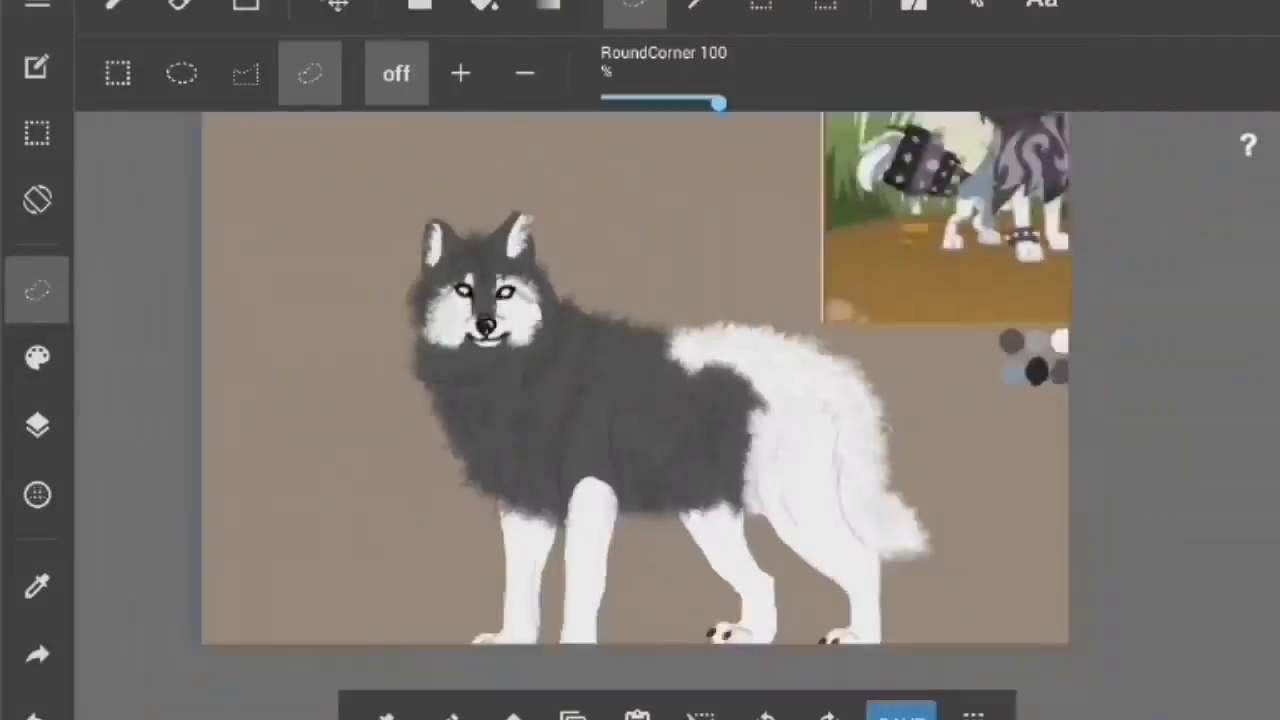
Step: Paint dark cave walls and dab soft-glow yellow circles as fireflies
{"action": "left_click", "coordinate": [36, 288]}
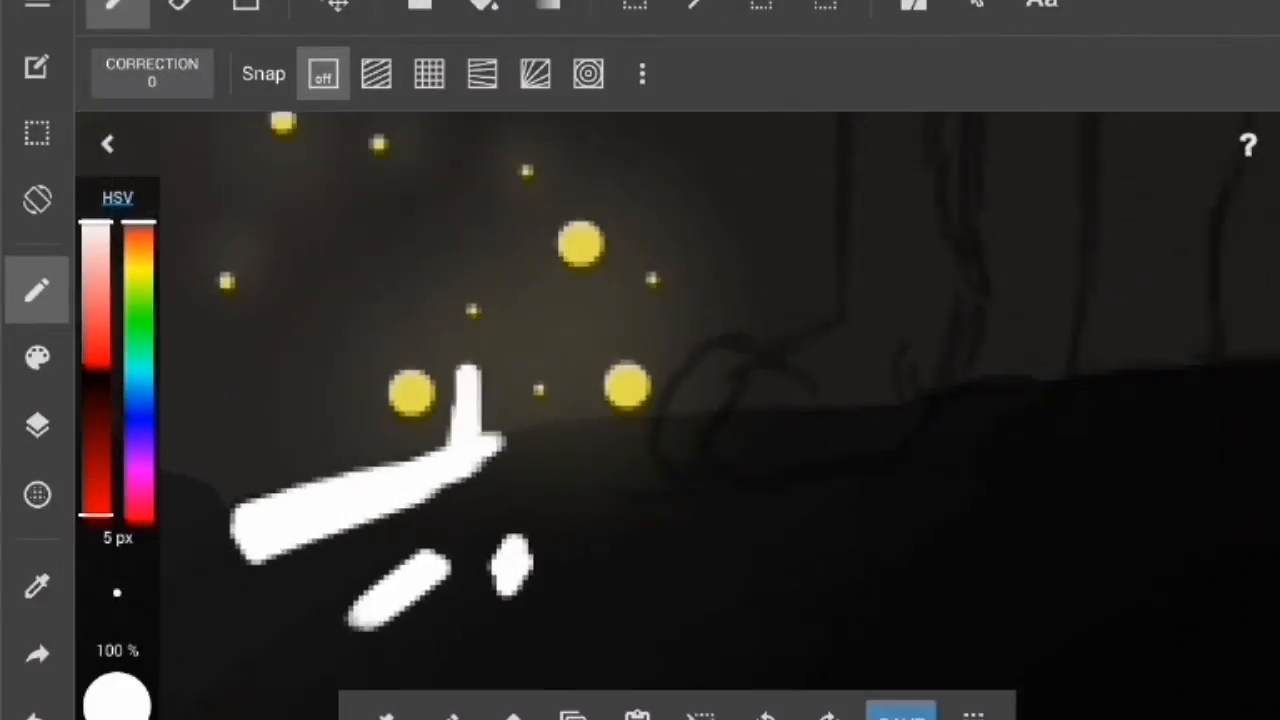
Step: Add clipped Layer16 with a warm floor glow, tune its opacity, and dot in more yellow fireflies
{"action": "left_click", "coordinate": [36, 424]}
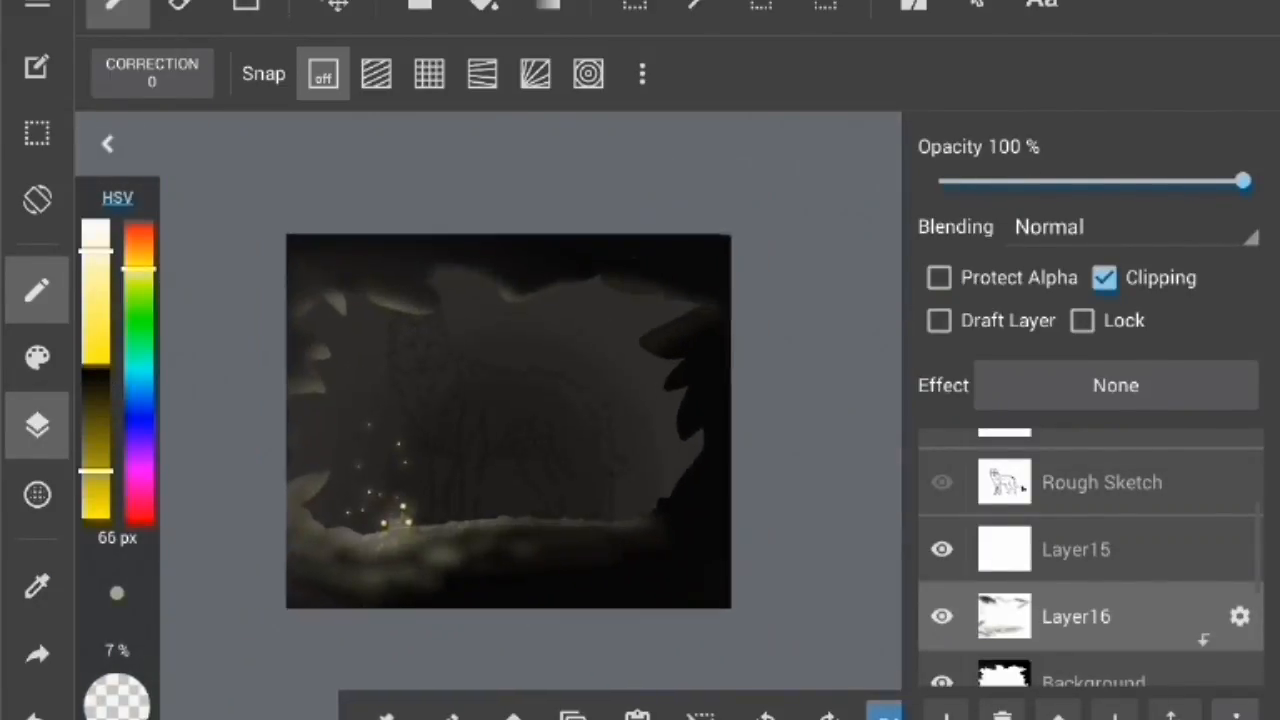
{"action": "left_click_drag", "start_coordinate": [1244, 180], "coordinate": [1032, 180]}
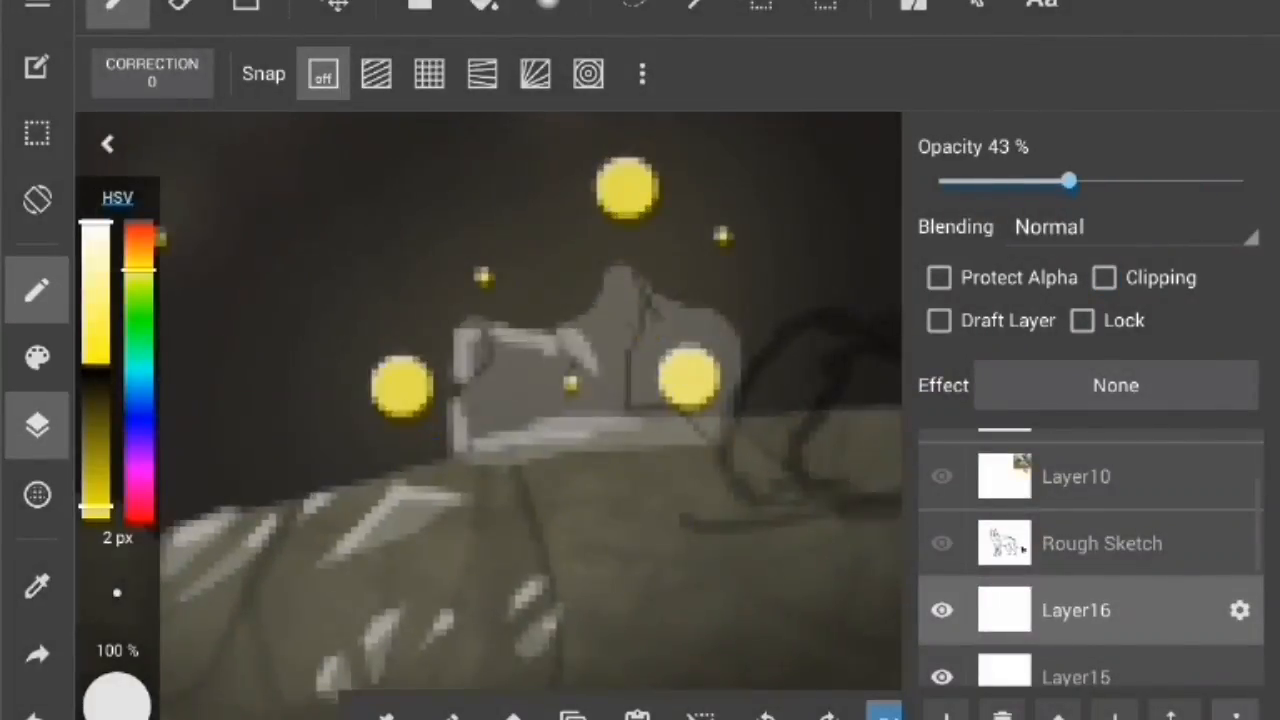
{"action": "left_click_drag", "start_coordinate": [1070, 180], "coordinate": [1244, 180]}
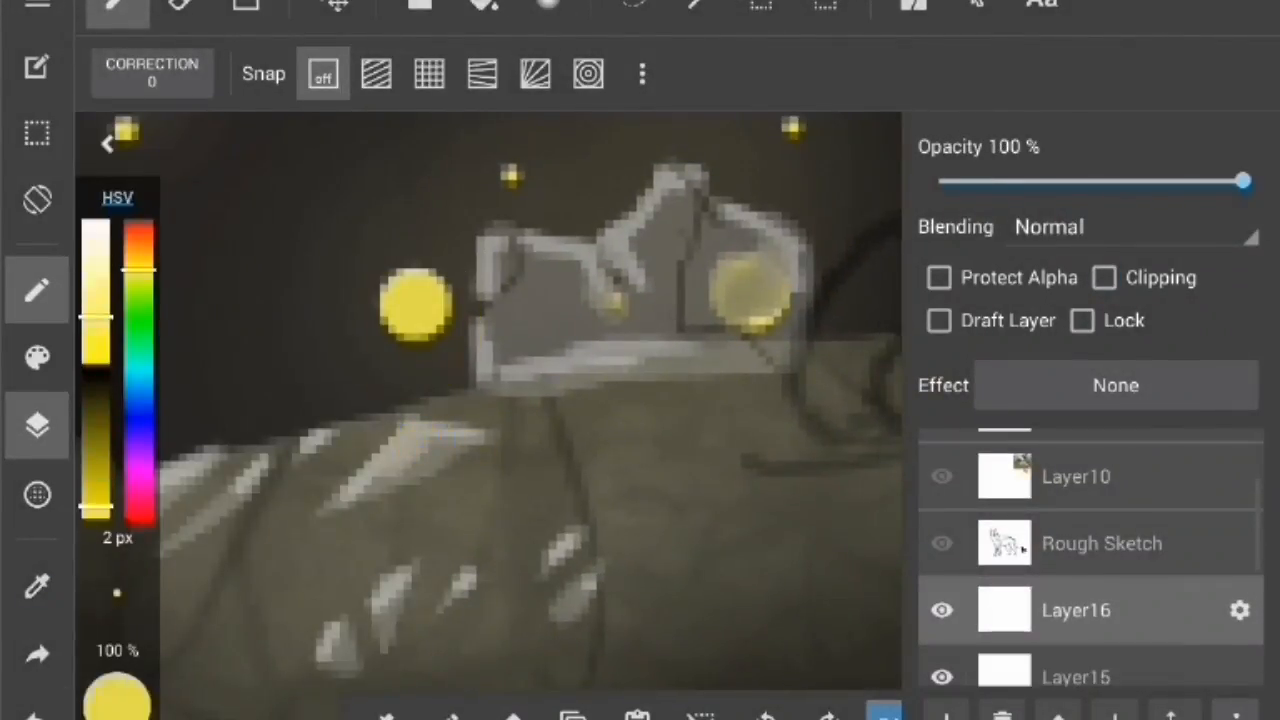